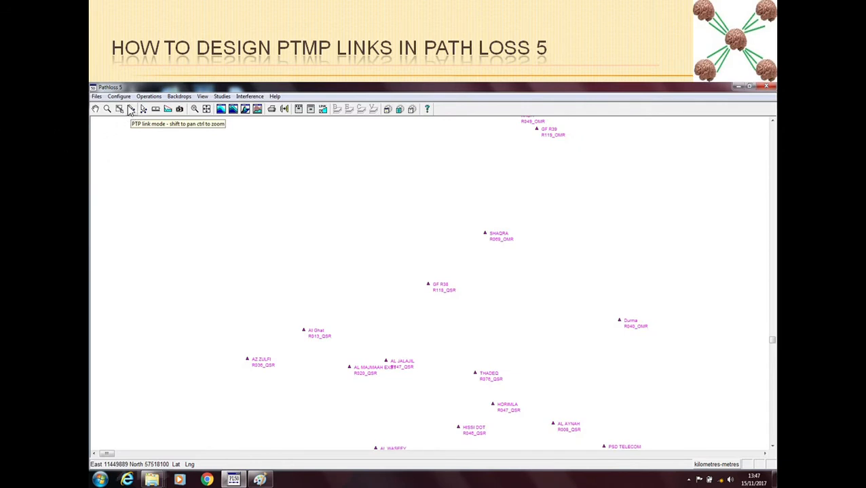
{"action": "mouse_move", "coordinate": [131, 116]}
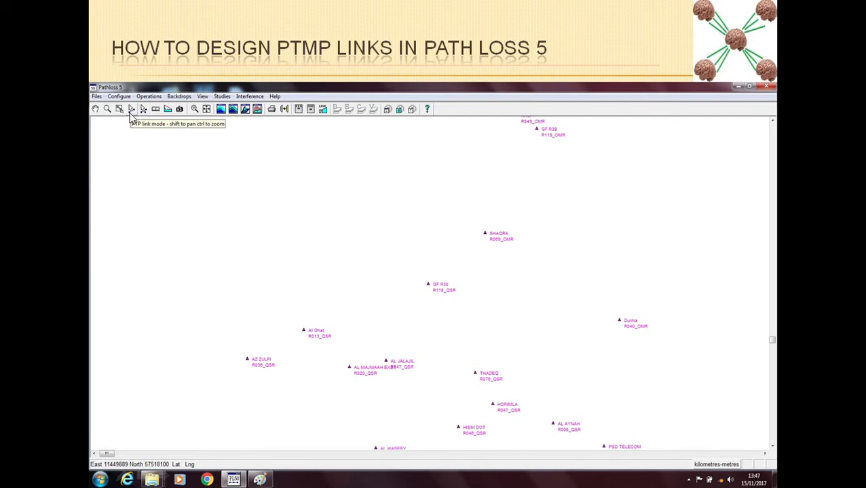
{"action": "mouse_move", "coordinate": [141, 130]}
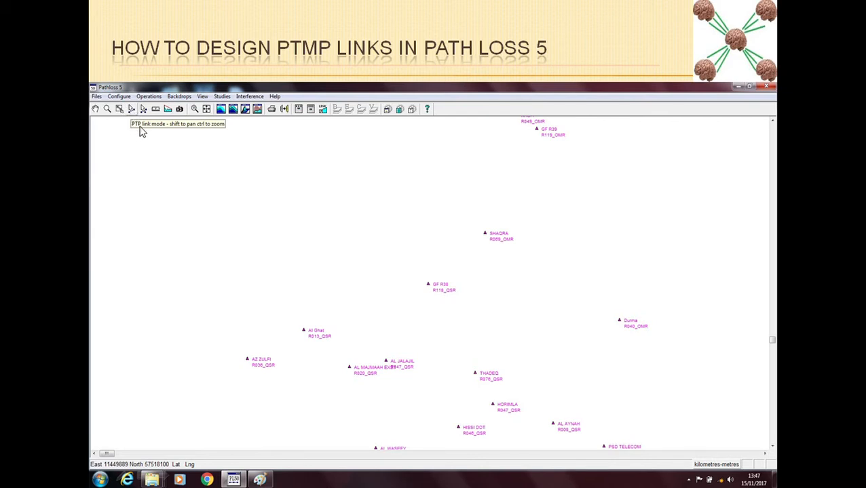
{"action": "mouse_move", "coordinate": [138, 117]}
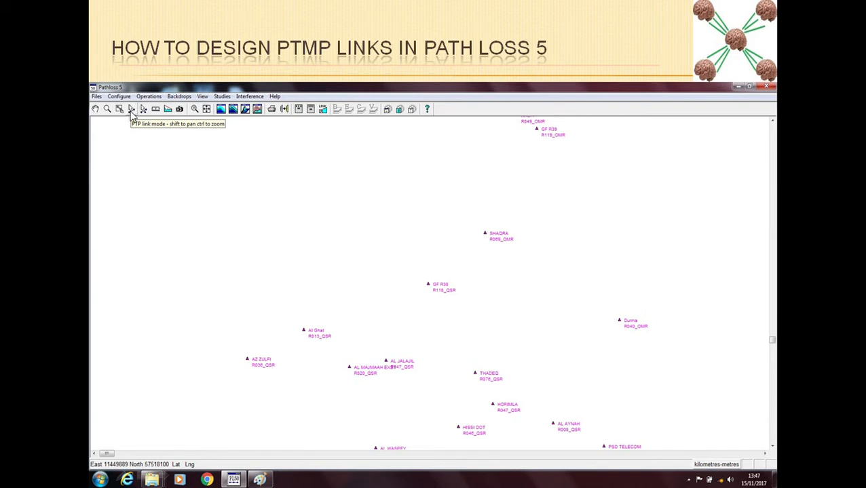
{"action": "mouse_move", "coordinate": [426, 296]}
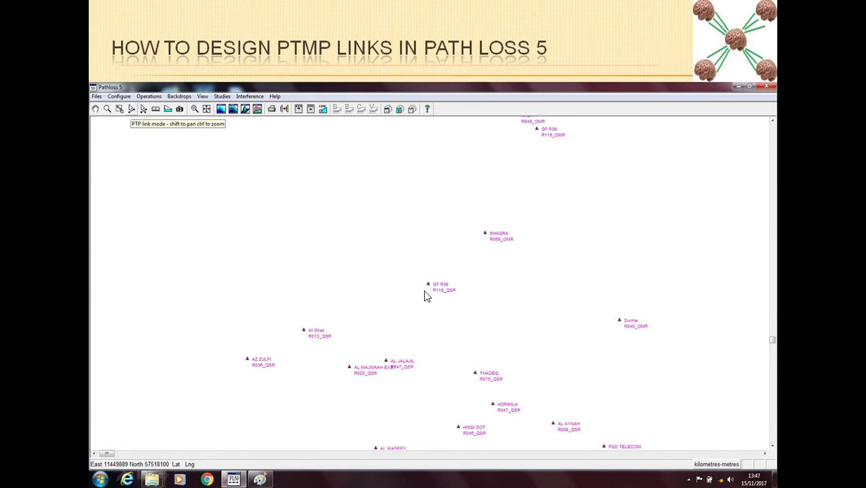
{"action": "mouse_move", "coordinate": [141, 114]}
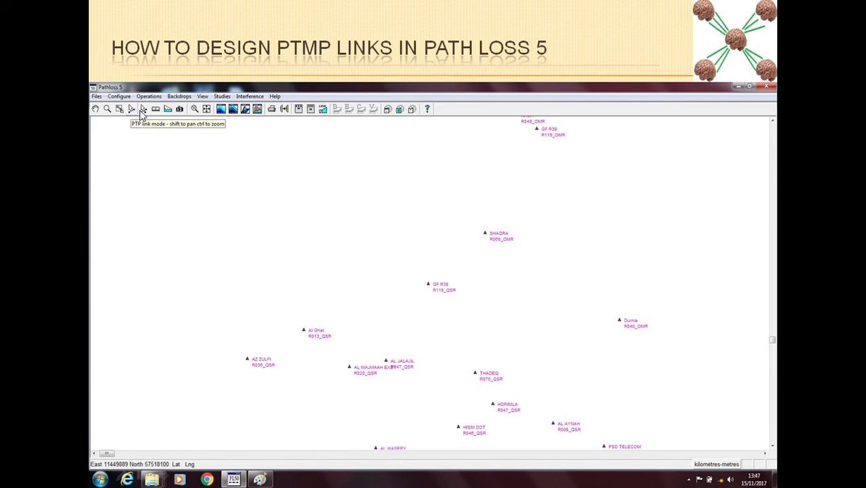
{"action": "mouse_move", "coordinate": [144, 116]}
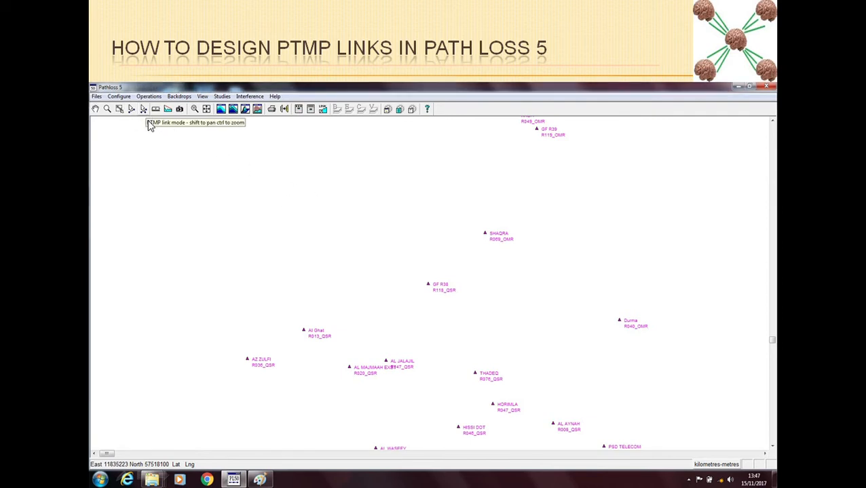
{"action": "mouse_move", "coordinate": [169, 131]}
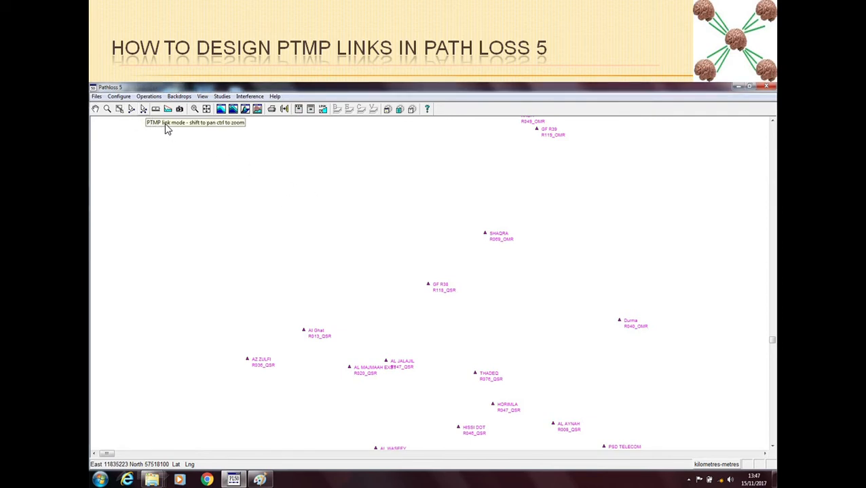
{"action": "mouse_move", "coordinate": [370, 295]}
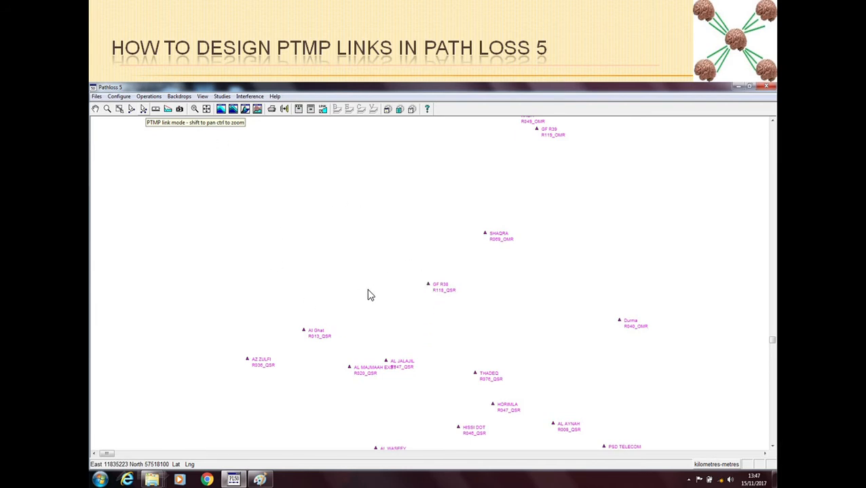
{"action": "mouse_move", "coordinate": [407, 322]}
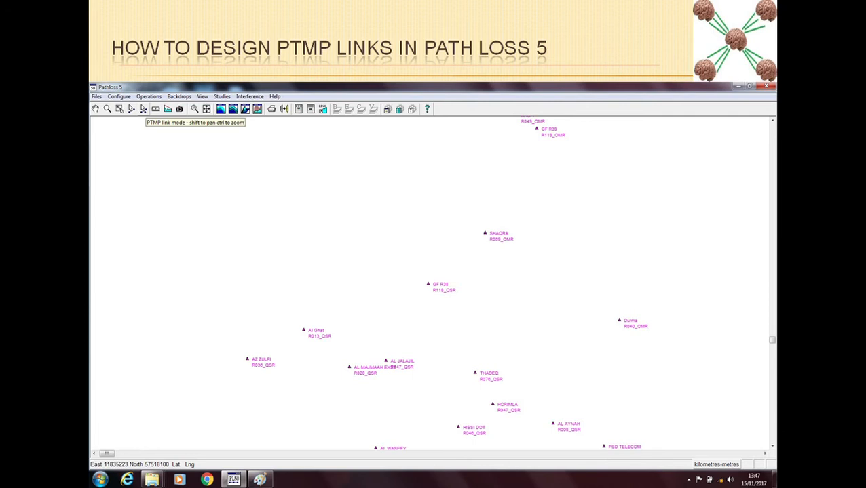
{"action": "mouse_move", "coordinate": [429, 287]}
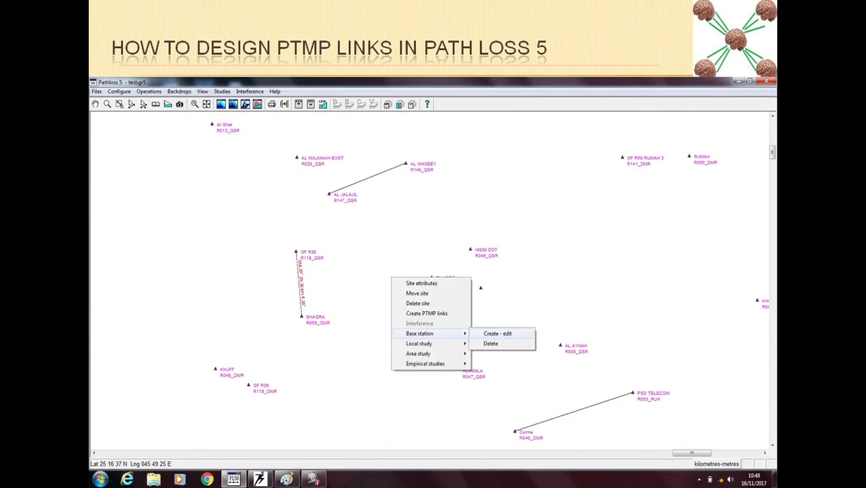
{"action": "mouse_move", "coordinate": [445, 420]}
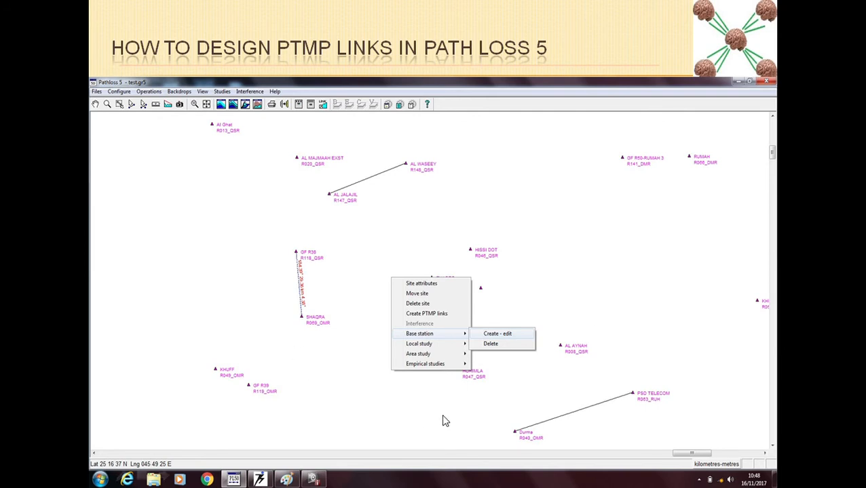
{"action": "mouse_move", "coordinate": [412, 344]}
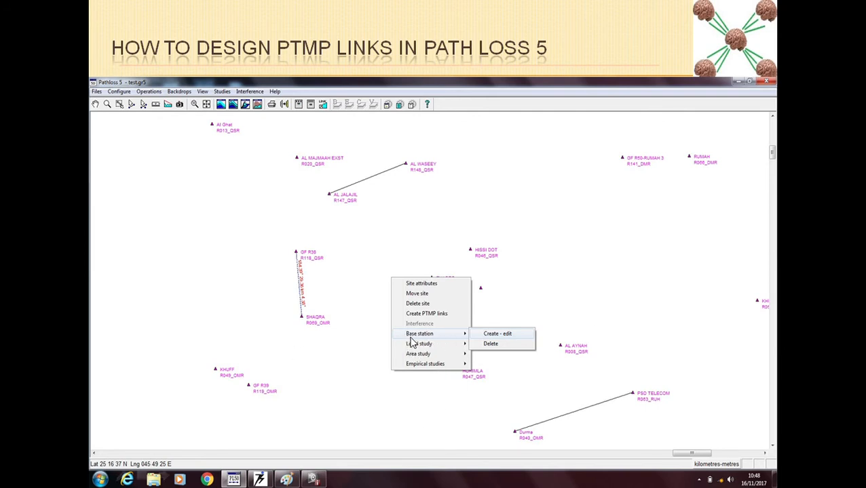
{"action": "mouse_move", "coordinate": [495, 337]}
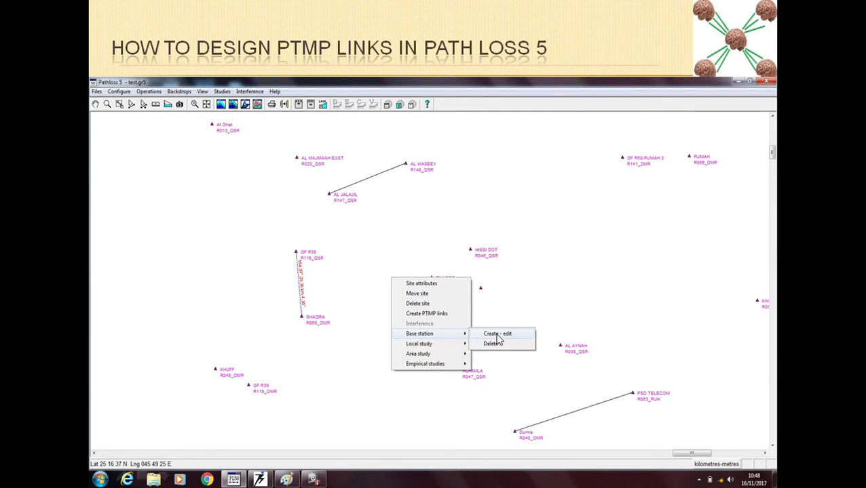
{"action": "mouse_move", "coordinate": [518, 339]}
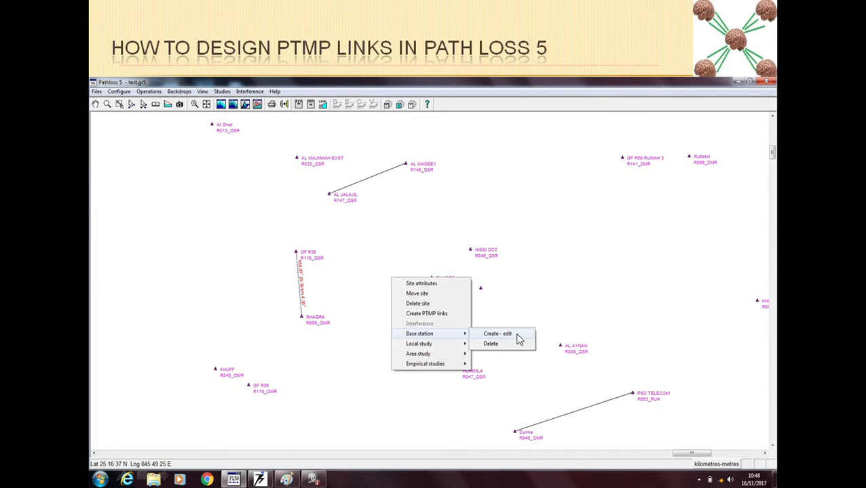
{"action": "mouse_move", "coordinate": [505, 339]}
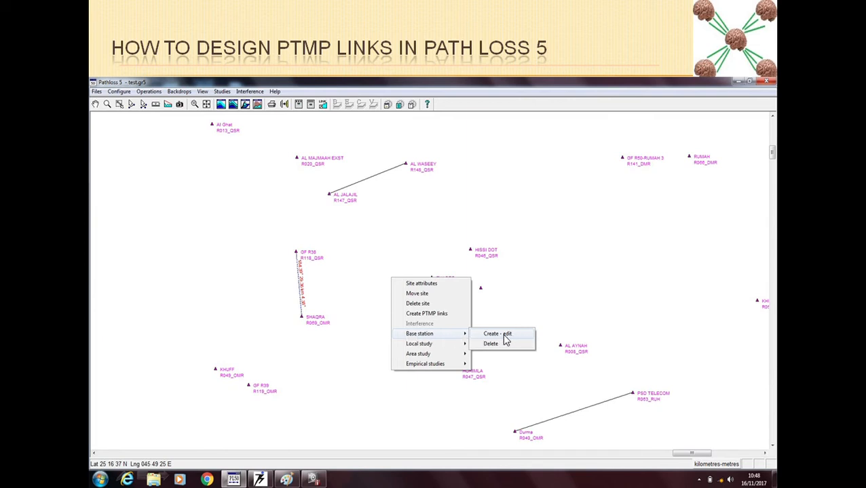
{"action": "mouse_move", "coordinate": [516, 339]}
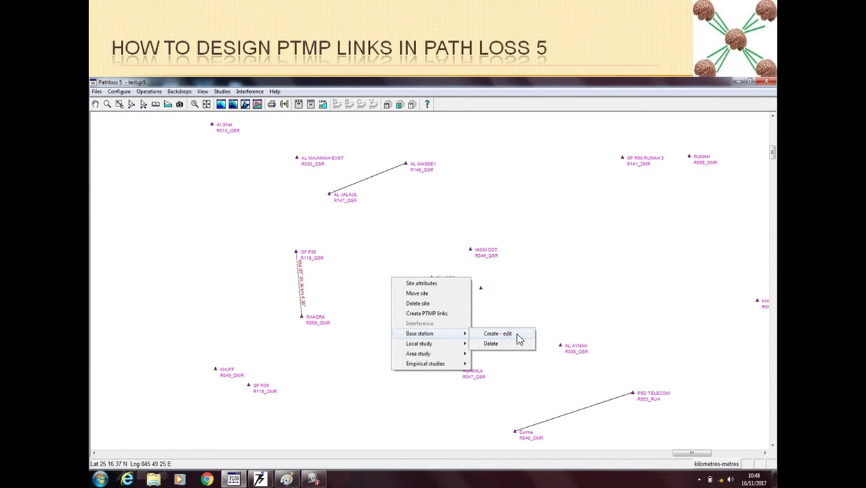
{"action": "mouse_move", "coordinate": [496, 350]}
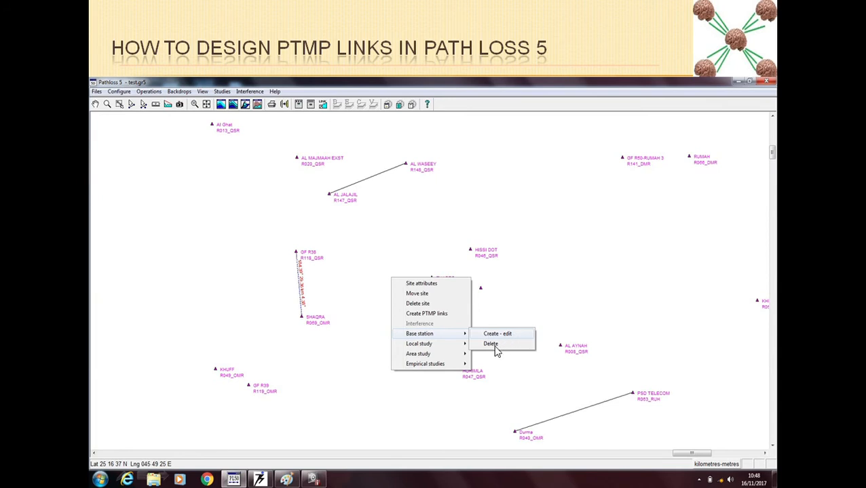
{"action": "mouse_move", "coordinate": [441, 301]}
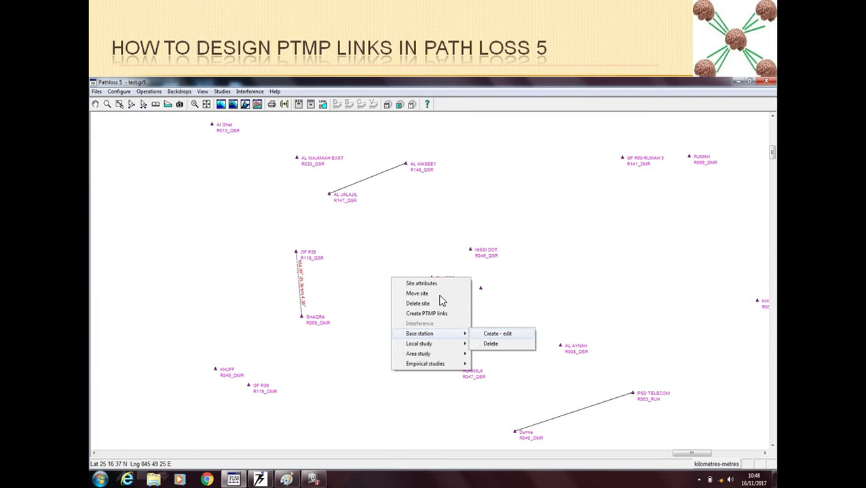
{"action": "mouse_move", "coordinate": [487, 342]}
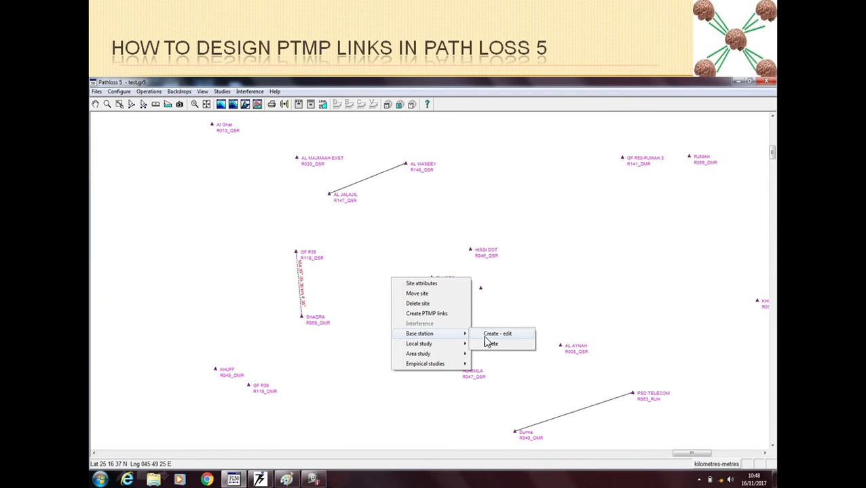
{"action": "mouse_move", "coordinate": [516, 339]}
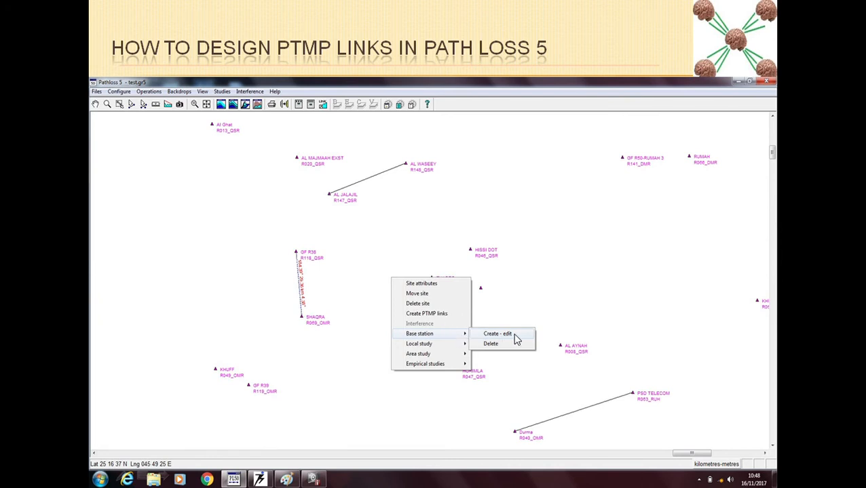
Enter 450.00 MHz as the frequency in the Create - Edit Base Station dialog.
{"action": "left_click", "coordinate": [497, 334]}
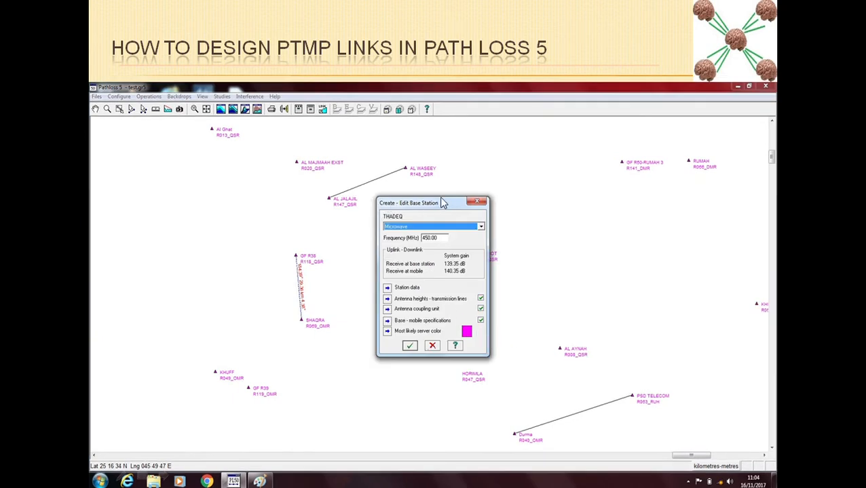
{"action": "mouse_move", "coordinate": [381, 242]}
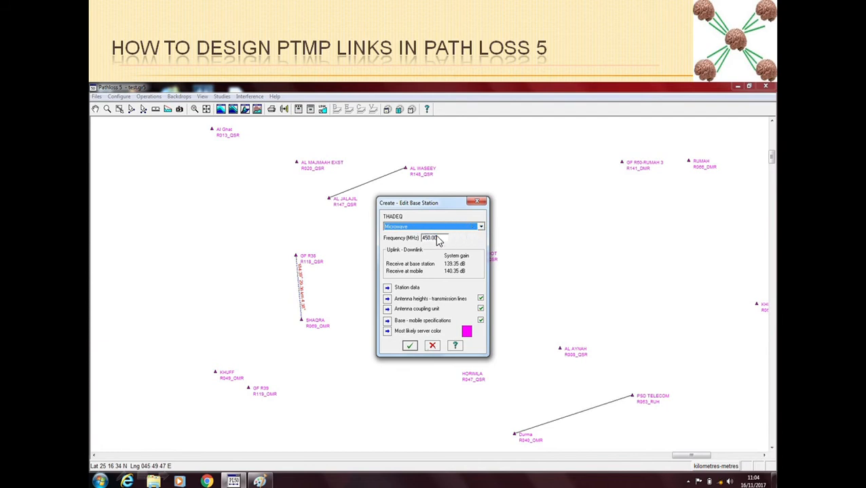
{"action": "mouse_move", "coordinate": [396, 244]}
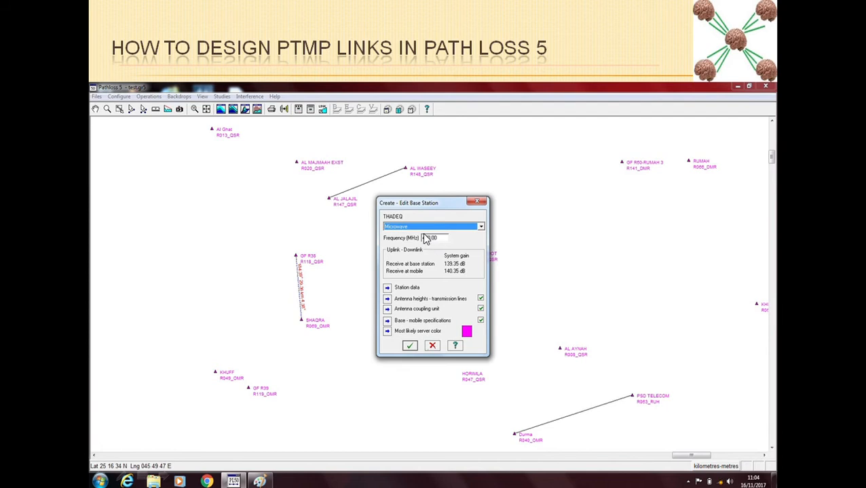
{"action": "type", "text": "450.00"}
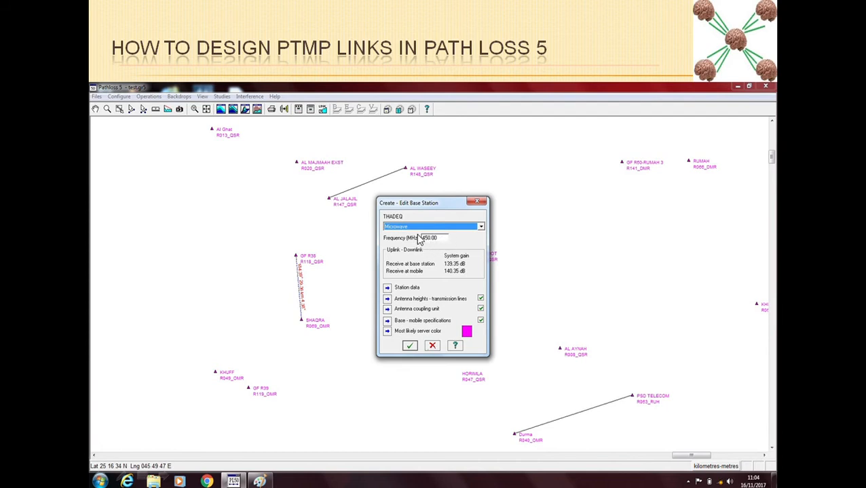
{"action": "mouse_move", "coordinate": [450, 237]}
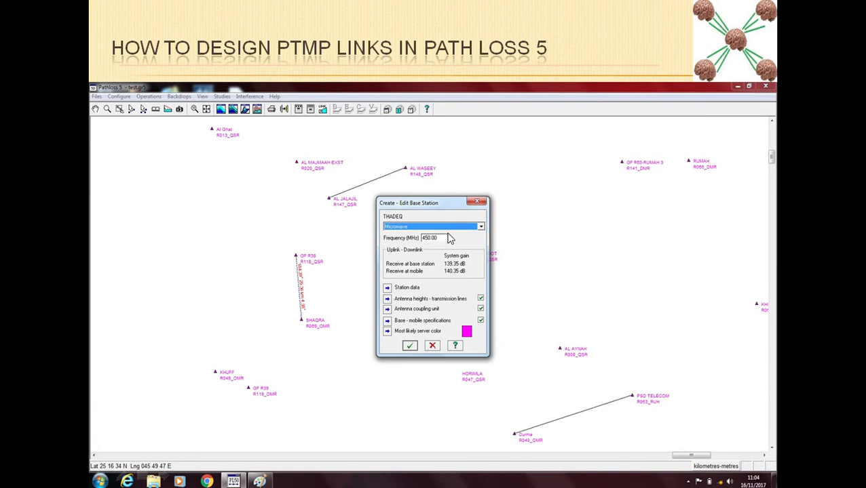
{"action": "mouse_move", "coordinate": [381, 253]}
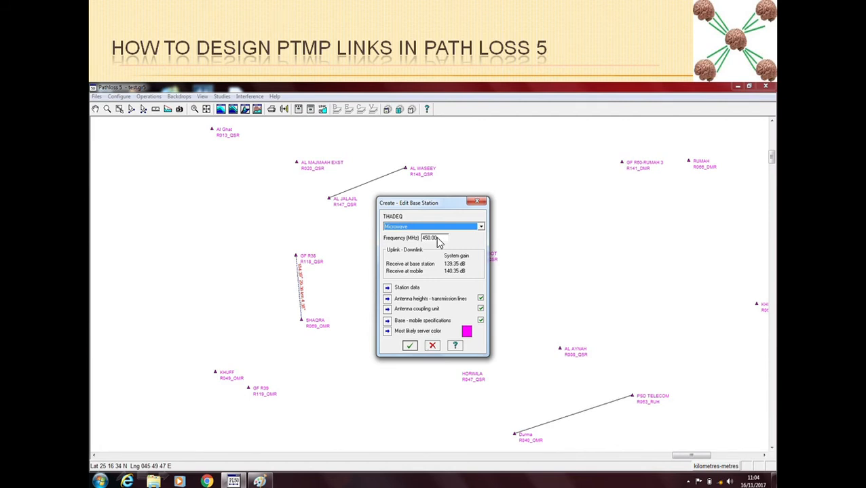
{"action": "mouse_move", "coordinate": [404, 247]}
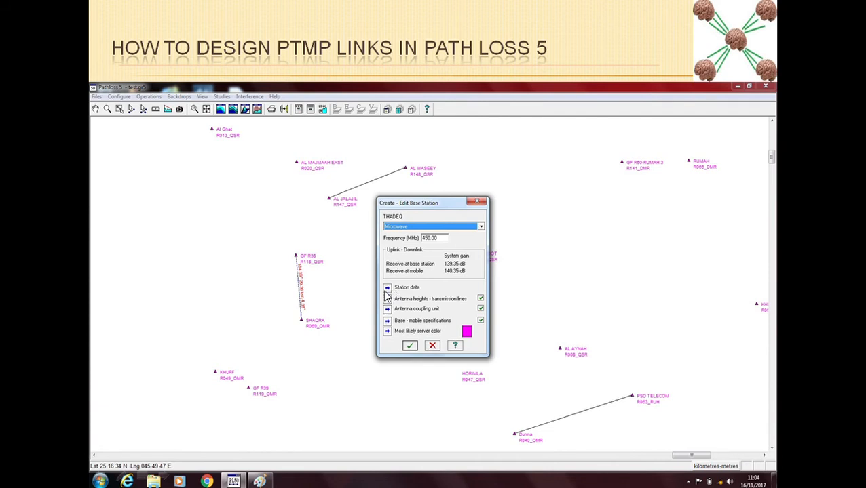
{"action": "mouse_move", "coordinate": [414, 297]}
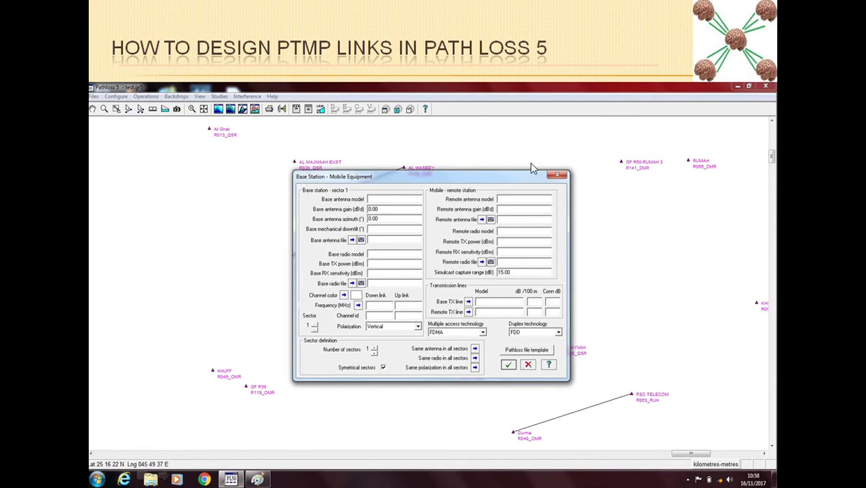
{"action": "mouse_move", "coordinate": [312, 198]}
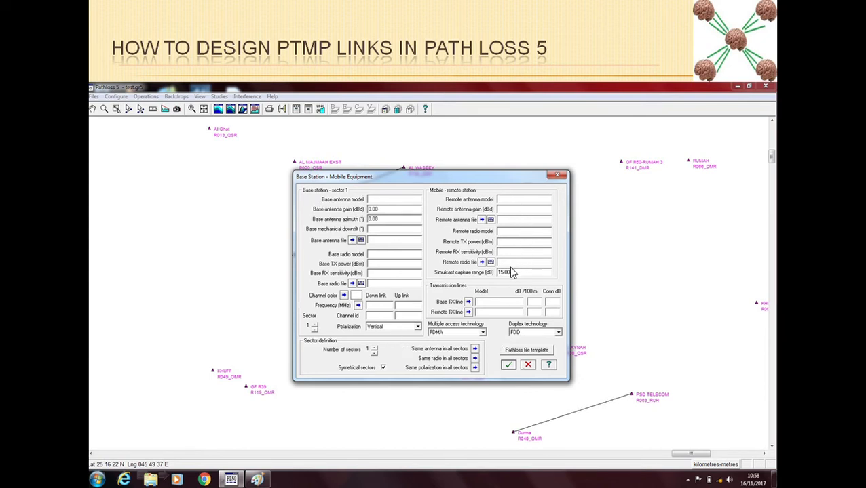
{"action": "mouse_move", "coordinate": [313, 247]}
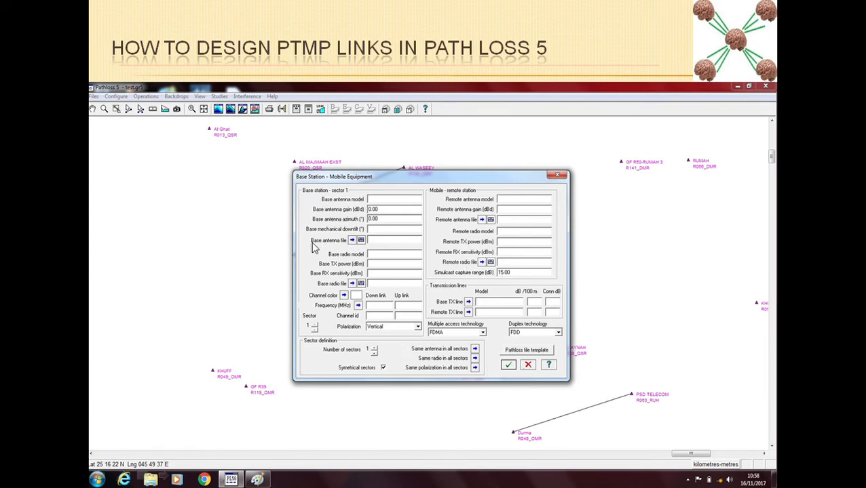
{"action": "mouse_move", "coordinate": [352, 243]}
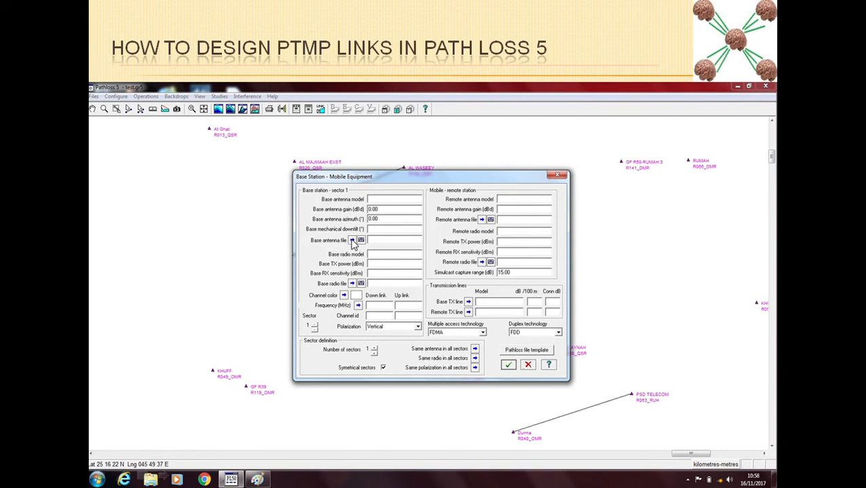
{"action": "mouse_move", "coordinate": [201, 228]}
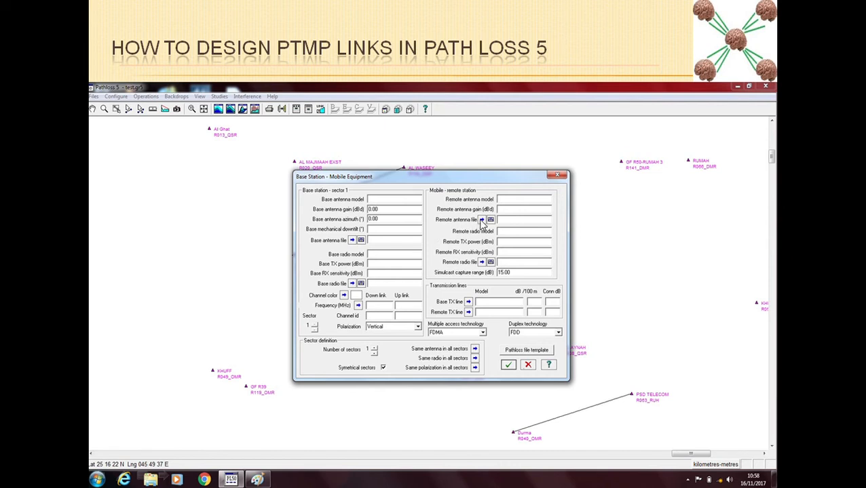
{"action": "mouse_move", "coordinate": [435, 225]}
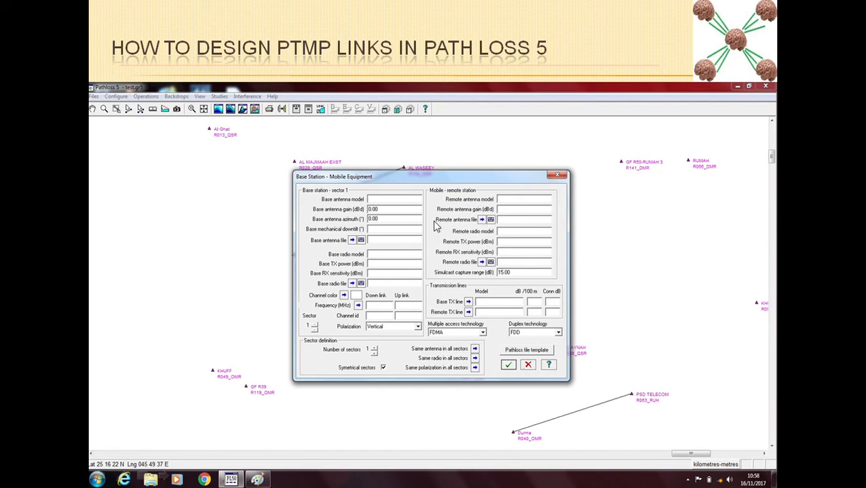
{"action": "mouse_move", "coordinate": [483, 224]}
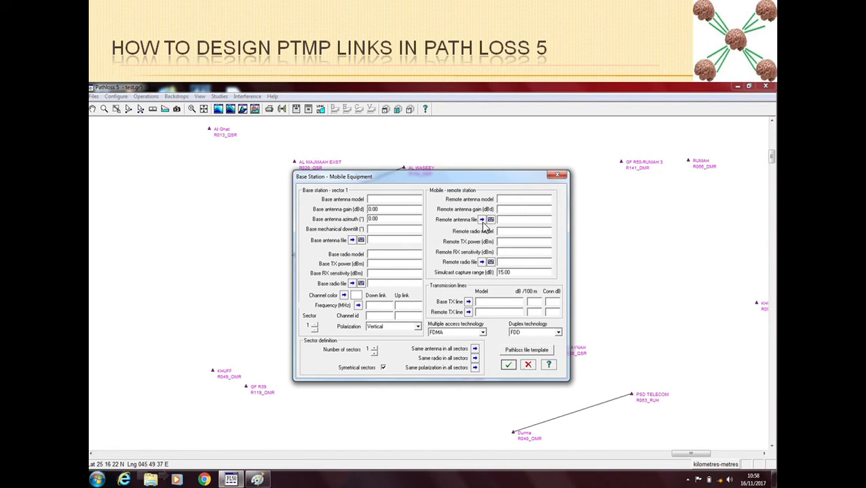
{"action": "mouse_move", "coordinate": [353, 290]}
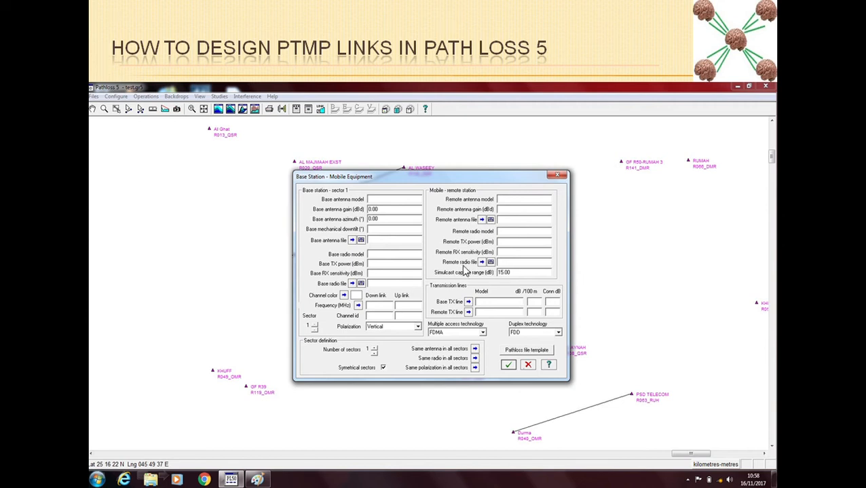
{"action": "mouse_move", "coordinate": [483, 271]}
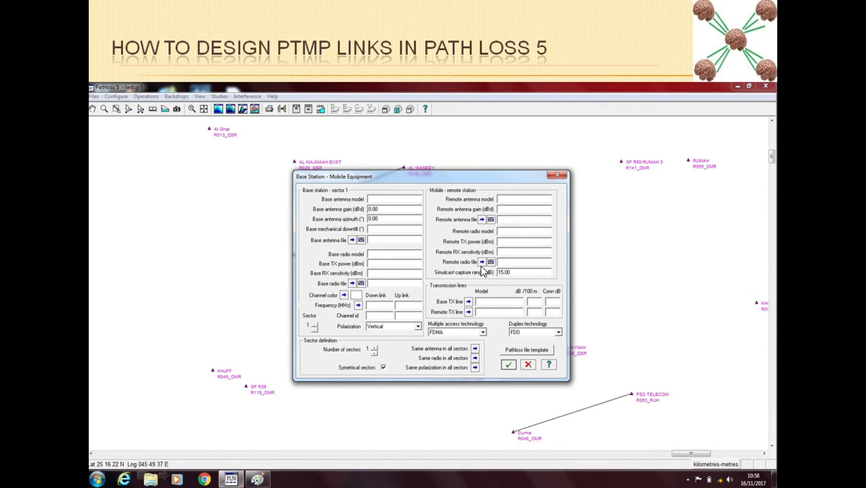
{"action": "mouse_move", "coordinate": [524, 269]}
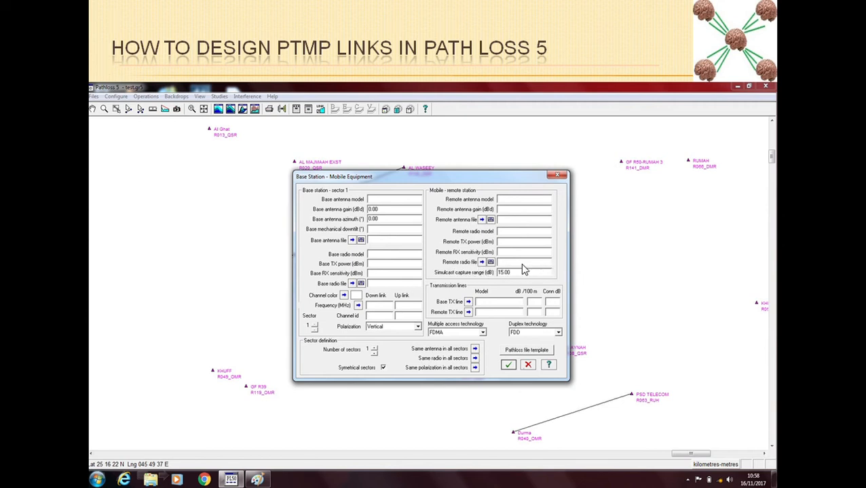
{"action": "mouse_move", "coordinate": [532, 271]}
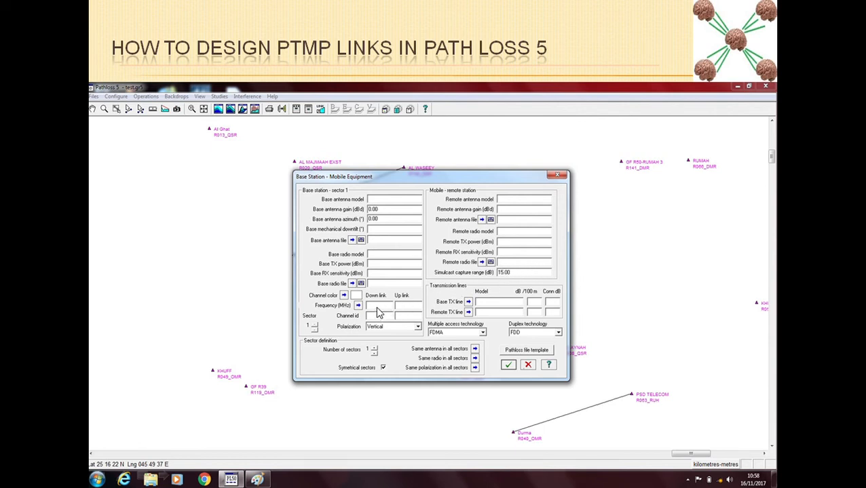
{"action": "mouse_move", "coordinate": [410, 320]}
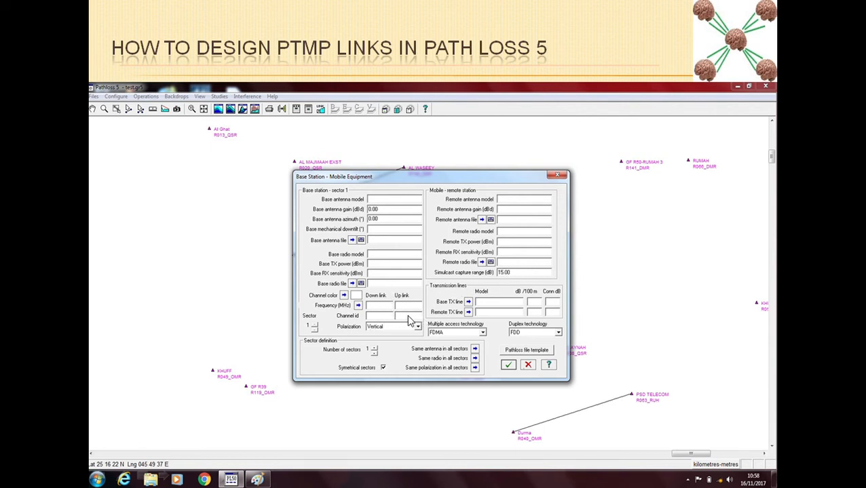
{"action": "mouse_move", "coordinate": [386, 331]}
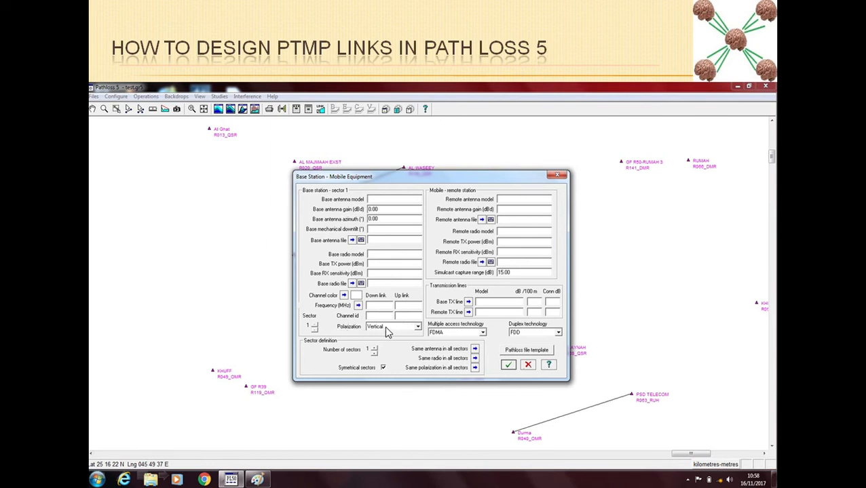
{"action": "mouse_move", "coordinate": [317, 317]}
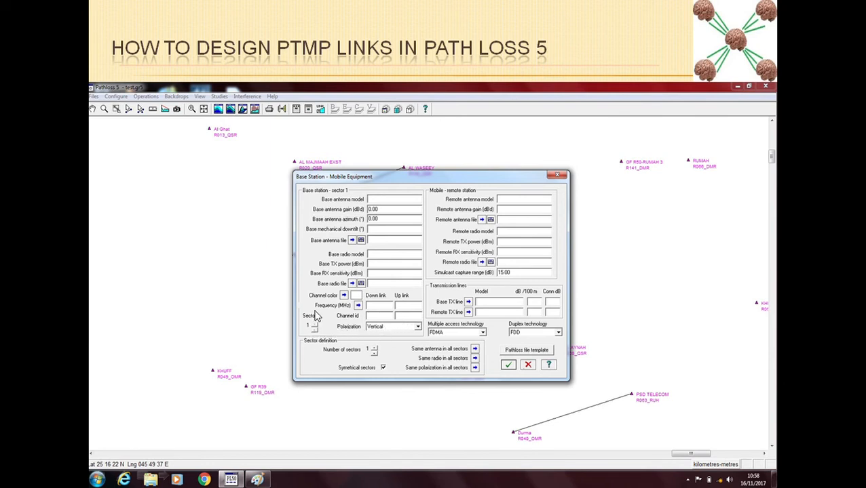
{"action": "mouse_move", "coordinate": [550, 260]}
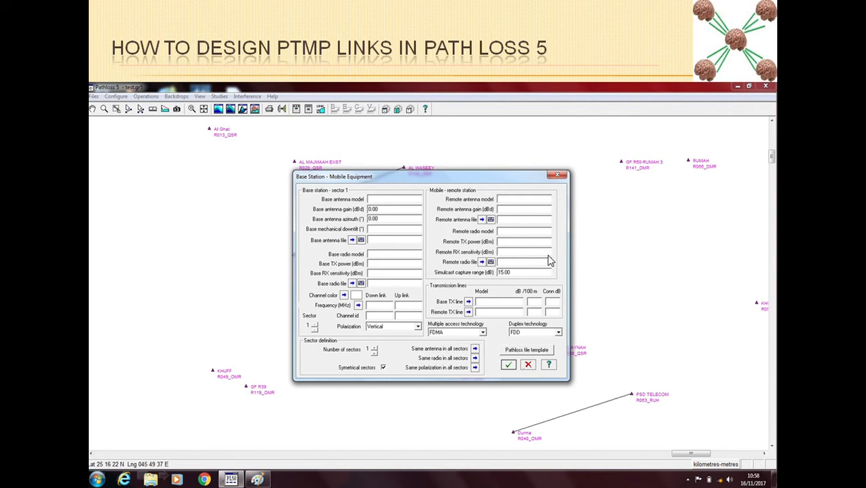
{"action": "mouse_move", "coordinate": [468, 299]}
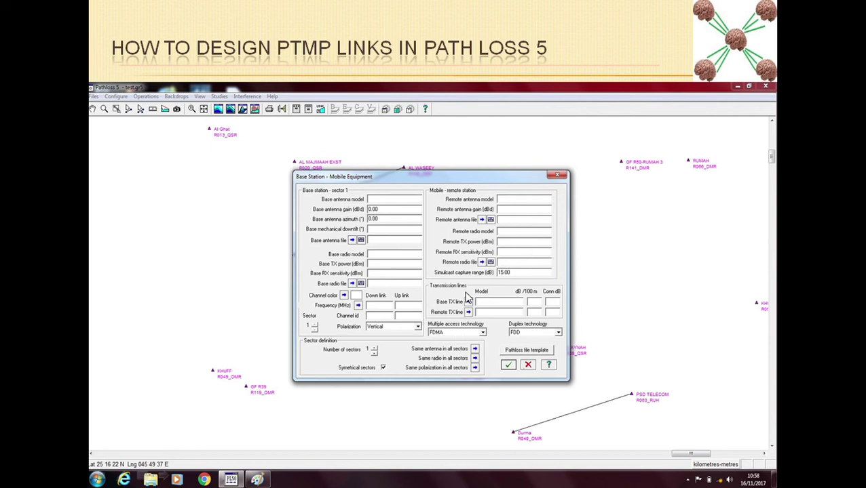
{"action": "mouse_move", "coordinate": [494, 338]}
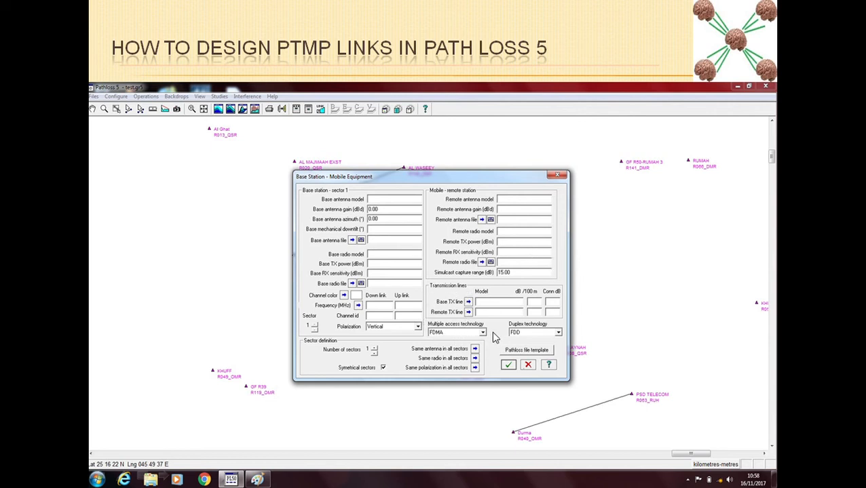
{"action": "mouse_move", "coordinate": [480, 312]}
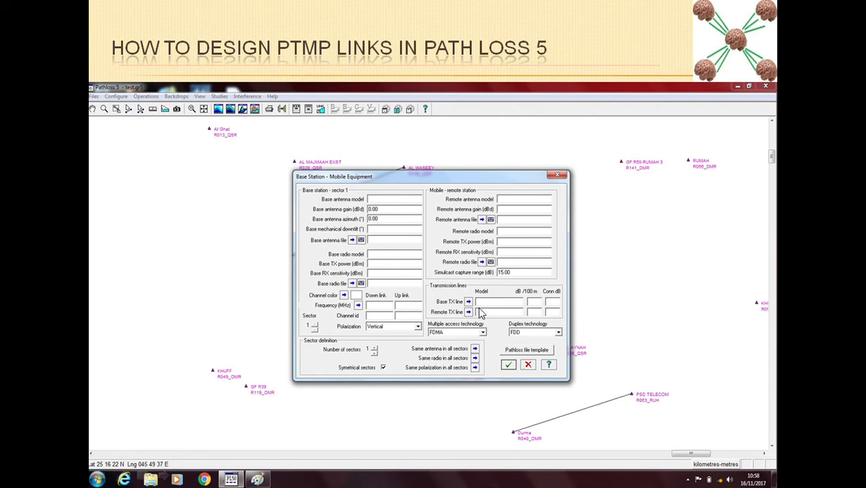
{"action": "mouse_move", "coordinate": [448, 301]}
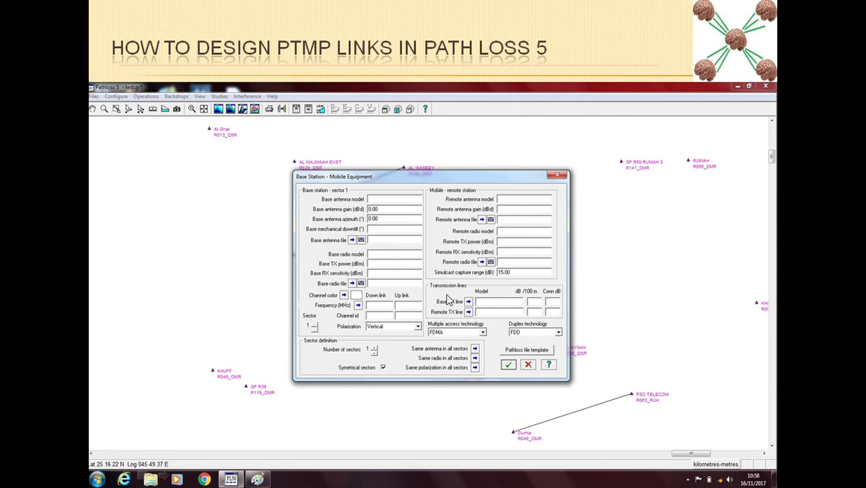
{"action": "mouse_move", "coordinate": [515, 309]}
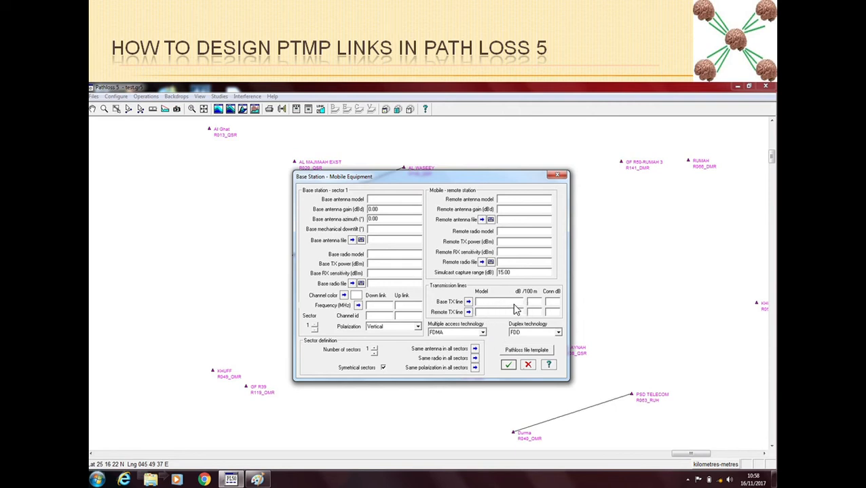
{"action": "mouse_move", "coordinate": [490, 341]}
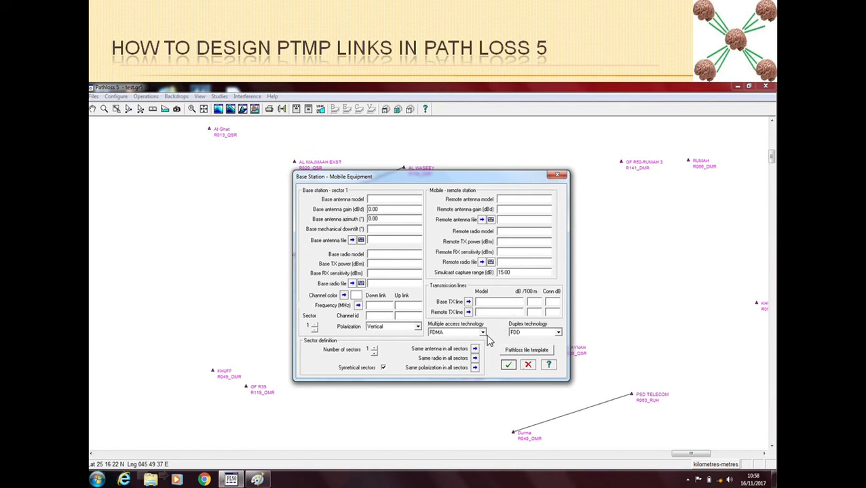
{"action": "mouse_move", "coordinate": [529, 338]}
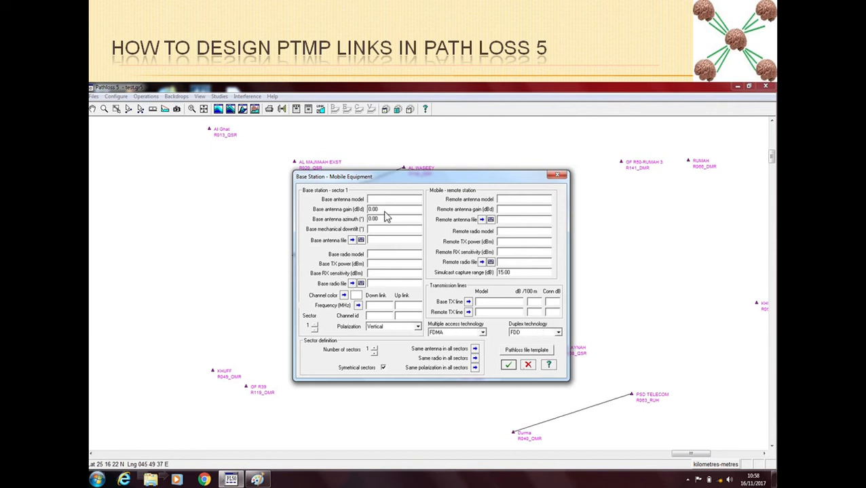
{"action": "mouse_move", "coordinate": [556, 326]}
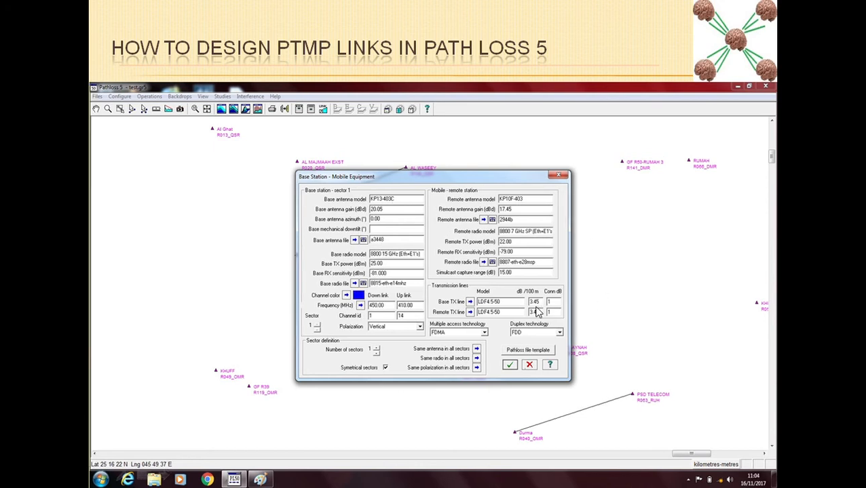
Confirm the Base Station - Mobile Equipment fields and return to the setup summary.
{"action": "left_click", "coordinate": [535, 312]}
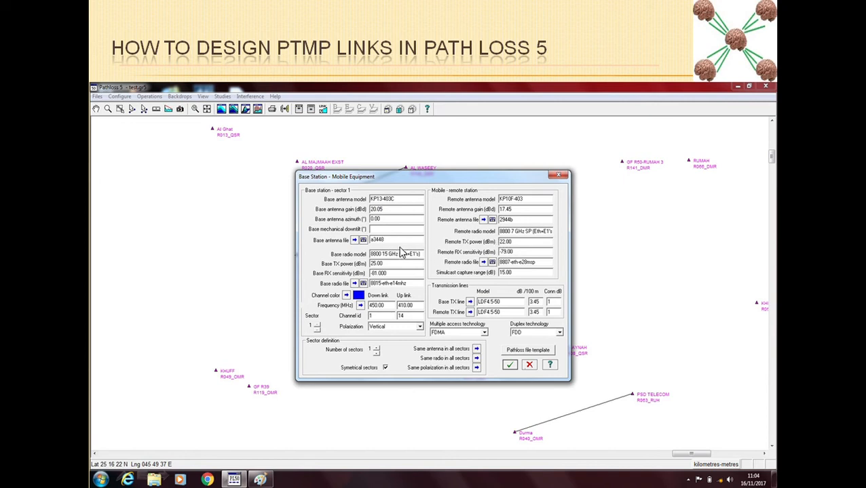
{"action": "mouse_move", "coordinate": [500, 220]}
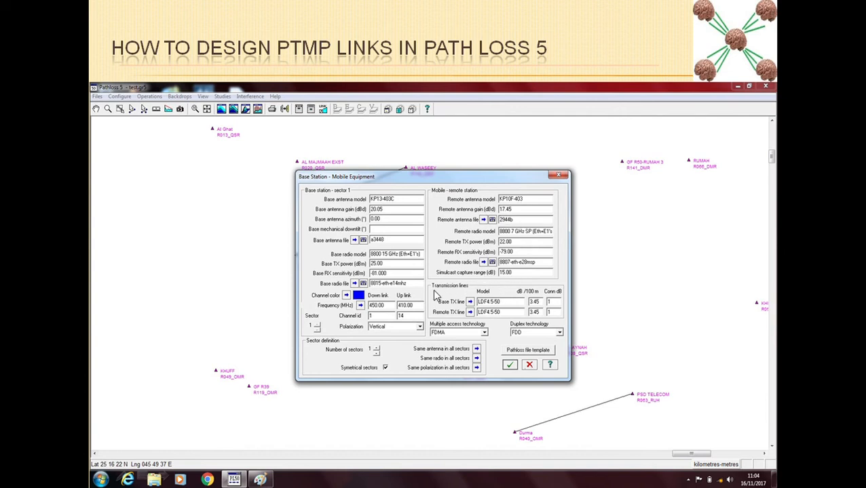
{"action": "mouse_move", "coordinate": [385, 321]}
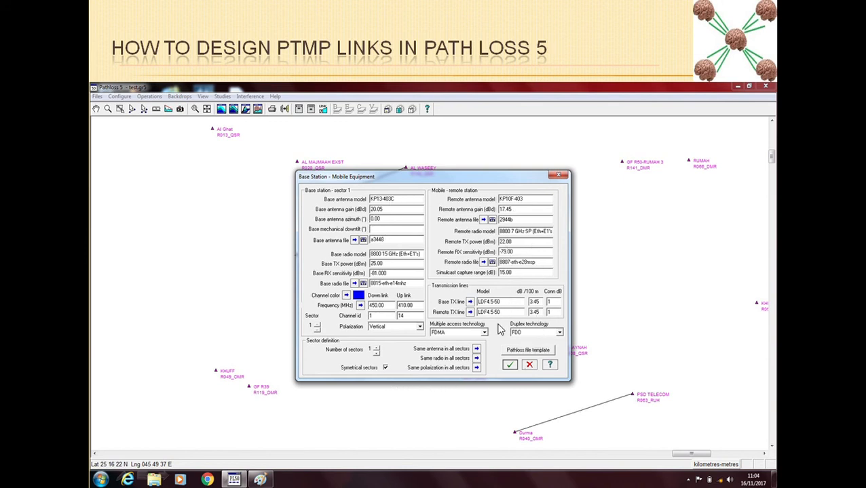
{"action": "mouse_move", "coordinate": [529, 203]}
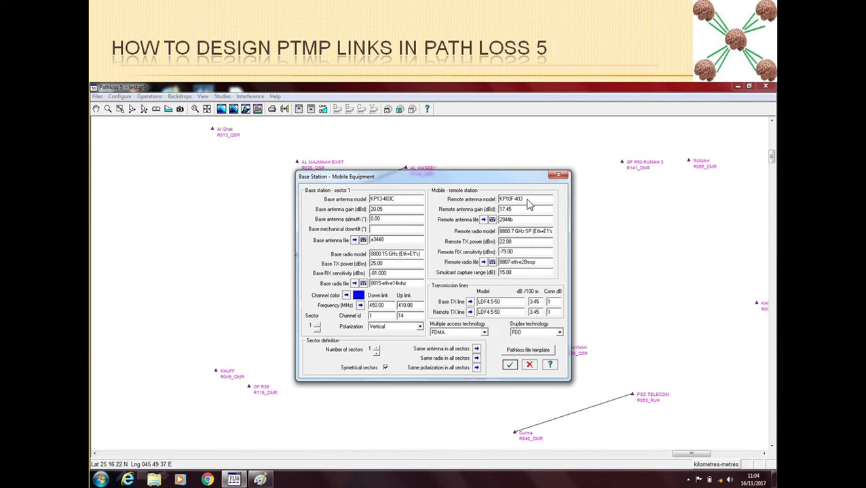
{"action": "mouse_move", "coordinate": [390, 228]}
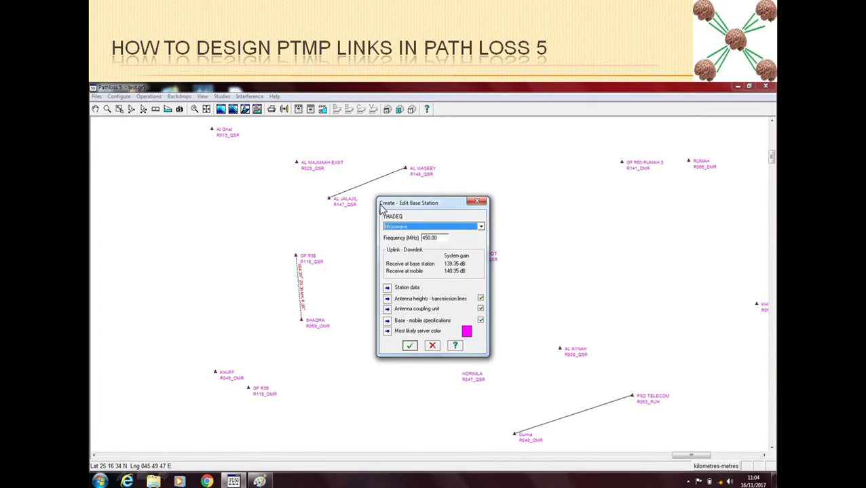
{"action": "mouse_move", "coordinate": [446, 361]}
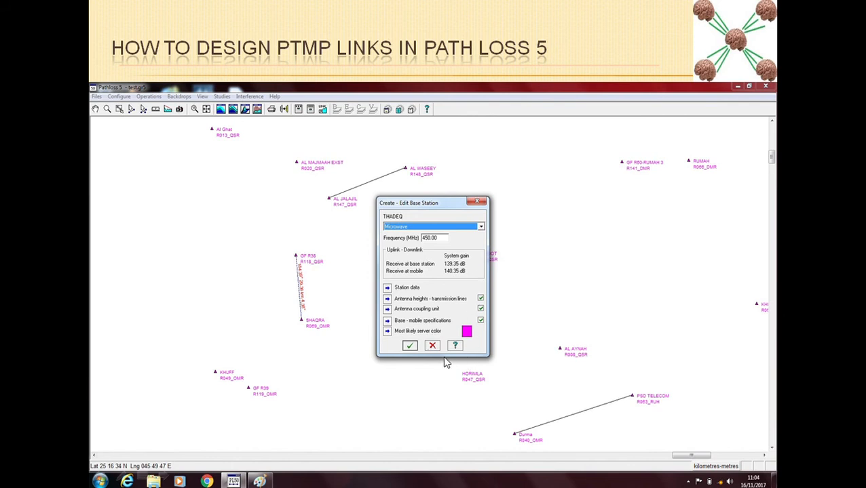
{"action": "mouse_move", "coordinate": [405, 301]}
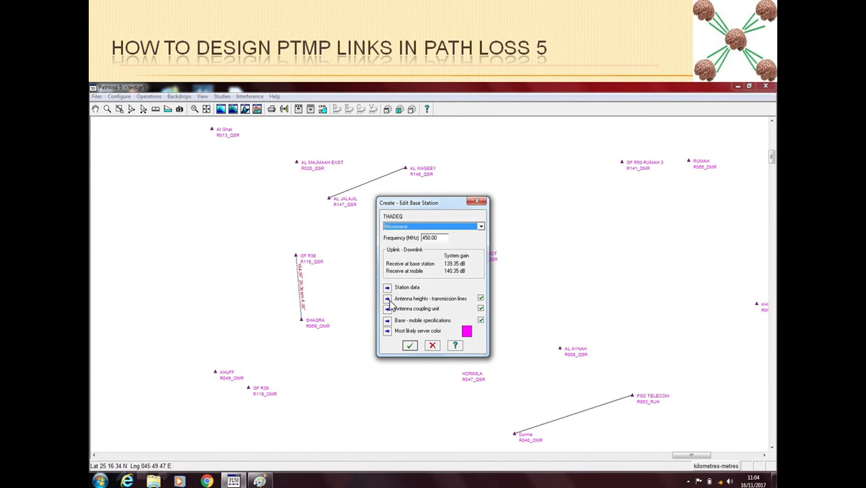
Bring up the Antenna Heights and Transmission Line Lengths form to enter 50 for the heights.
{"action": "left_click", "coordinate": [388, 300]}
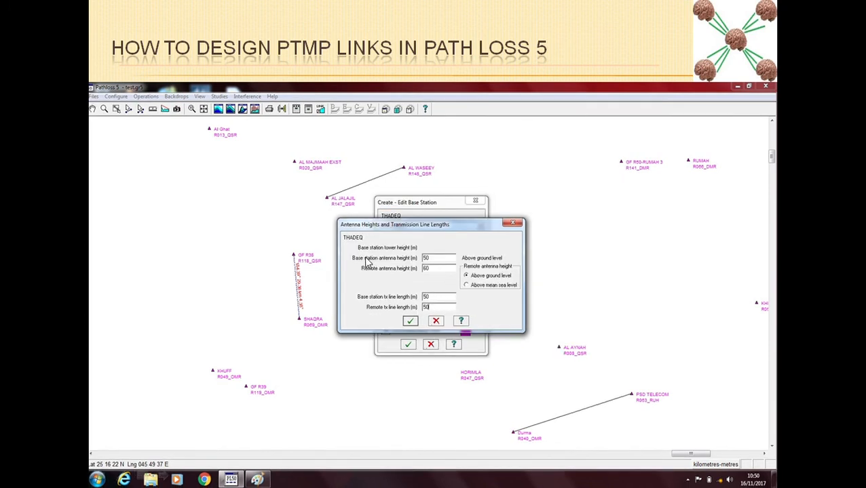
{"action": "mouse_move", "coordinate": [366, 261]}
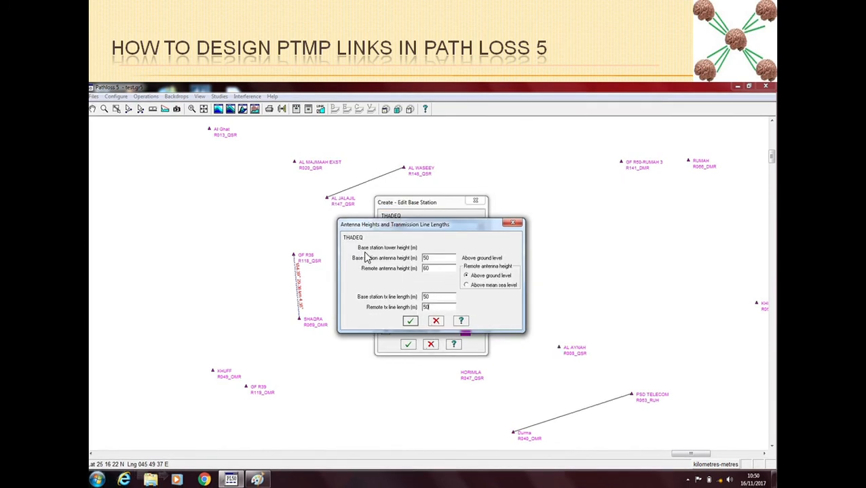
{"action": "mouse_move", "coordinate": [410, 266]}
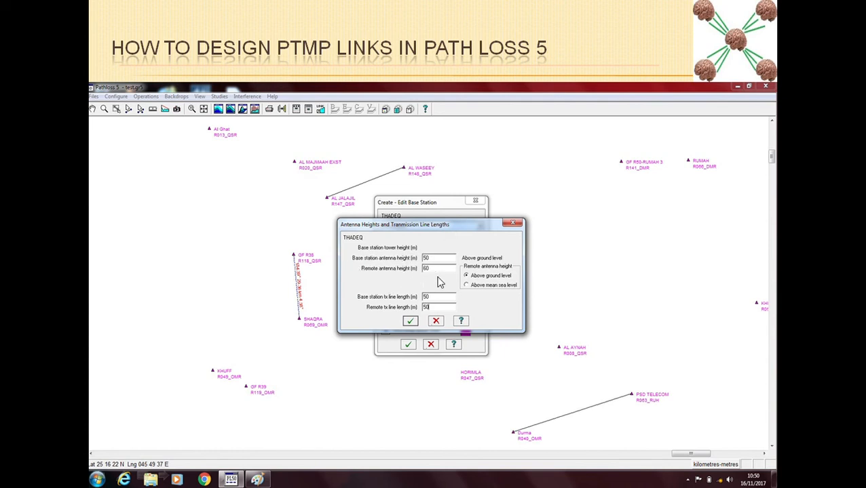
{"action": "mouse_move", "coordinate": [383, 305]}
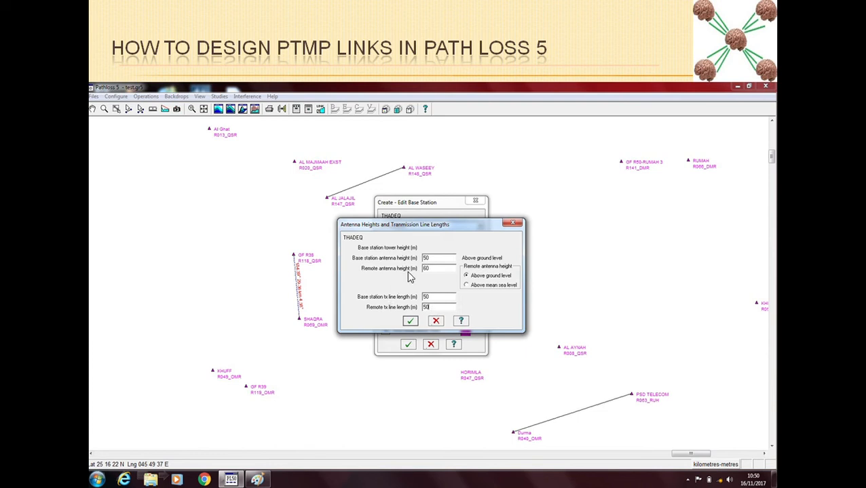
Accept the base station setup so the new site appears on the network map.
{"action": "left_click", "coordinate": [409, 320]}
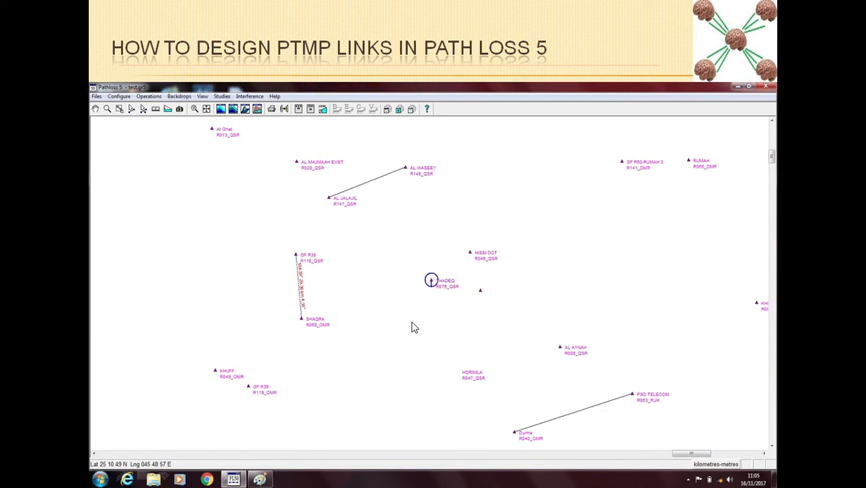
{"action": "mouse_move", "coordinate": [421, 261]}
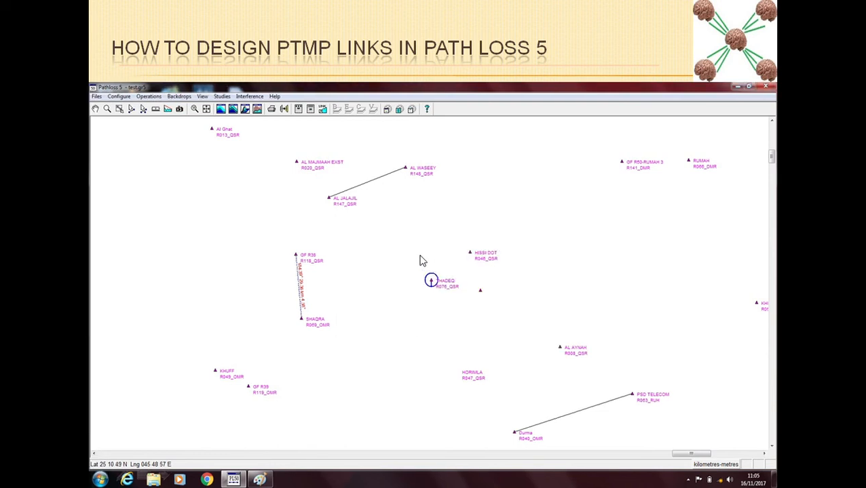
{"action": "mouse_move", "coordinate": [400, 301]}
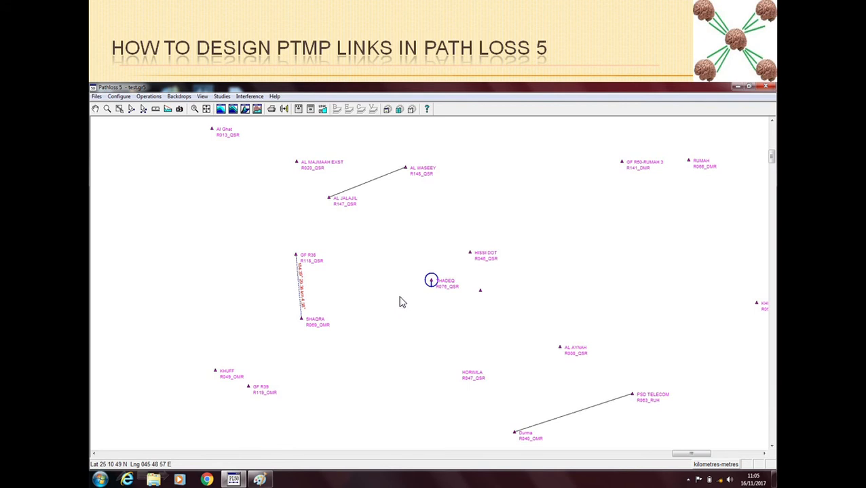
{"action": "mouse_move", "coordinate": [437, 288]}
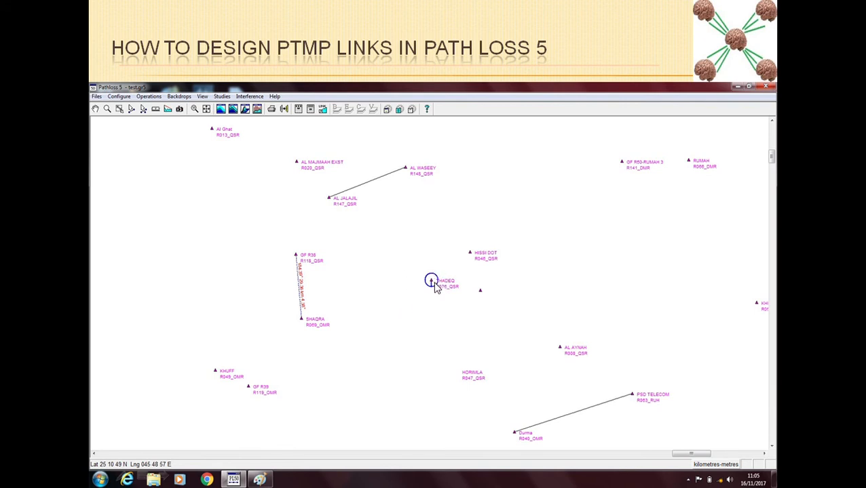
{"action": "mouse_move", "coordinate": [417, 301]}
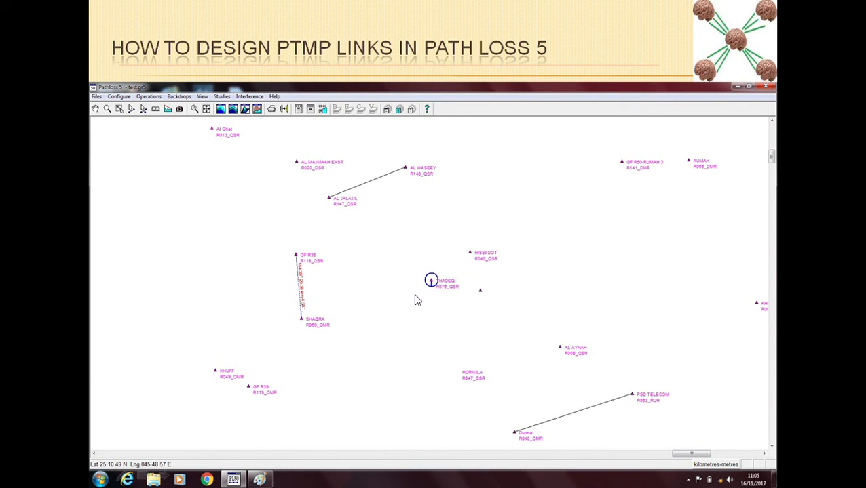
{"action": "mouse_move", "coordinate": [416, 282]}
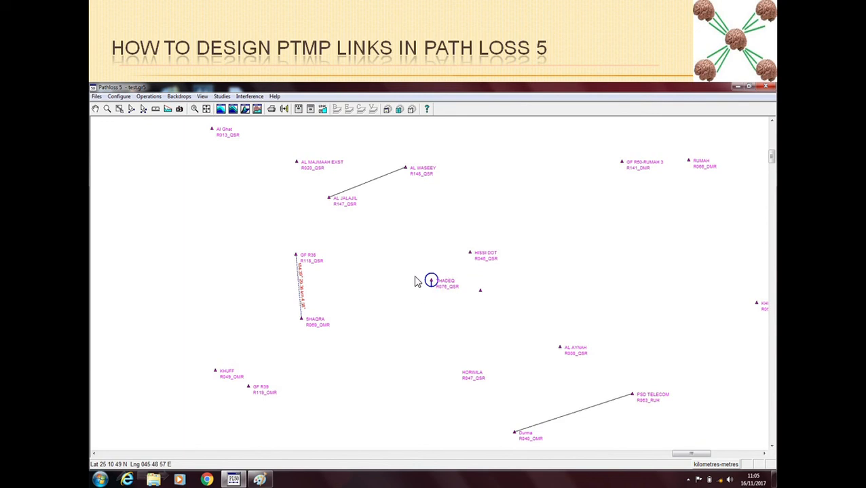
{"action": "mouse_move", "coordinate": [429, 285]}
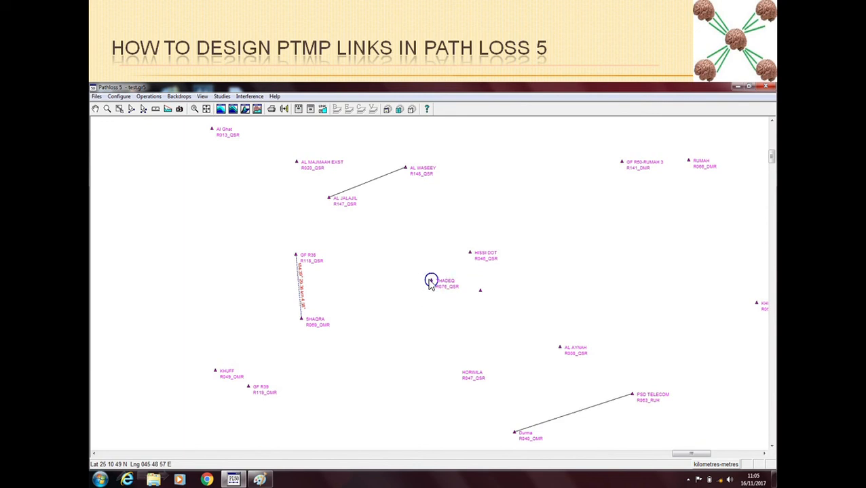
{"action": "mouse_move", "coordinate": [434, 284]}
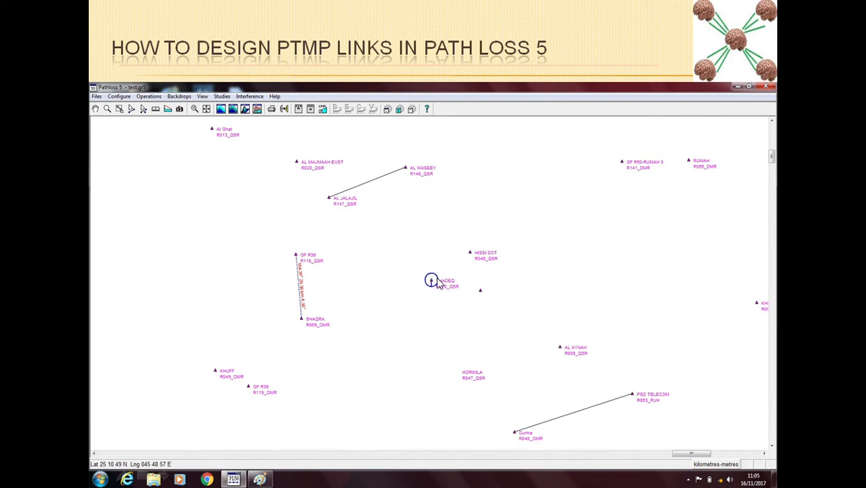
{"action": "mouse_move", "coordinate": [462, 255]}
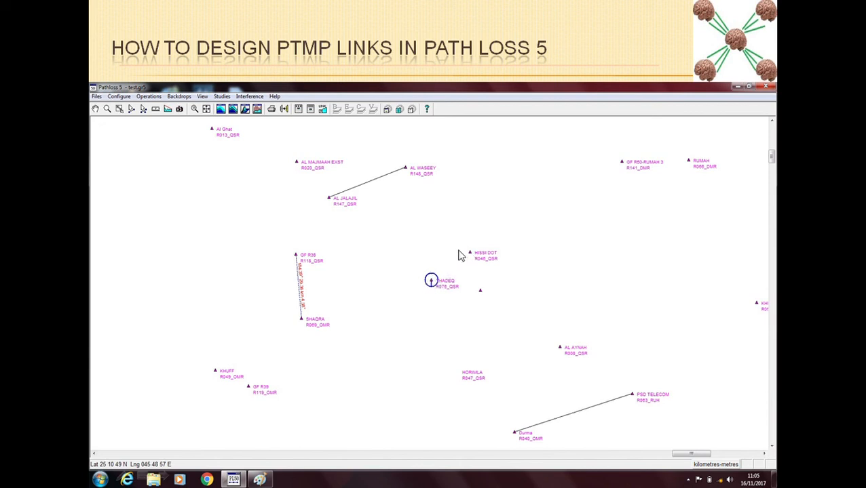
{"action": "mouse_move", "coordinate": [503, 285]}
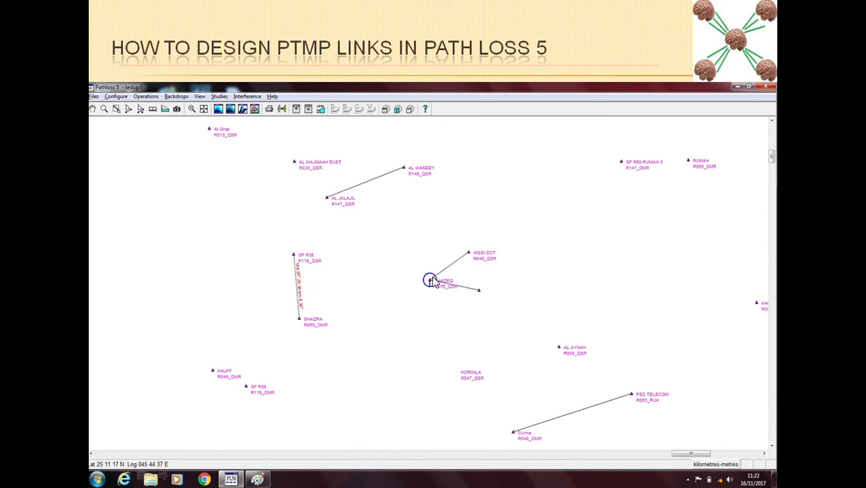
{"action": "mouse_move", "coordinate": [462, 272]}
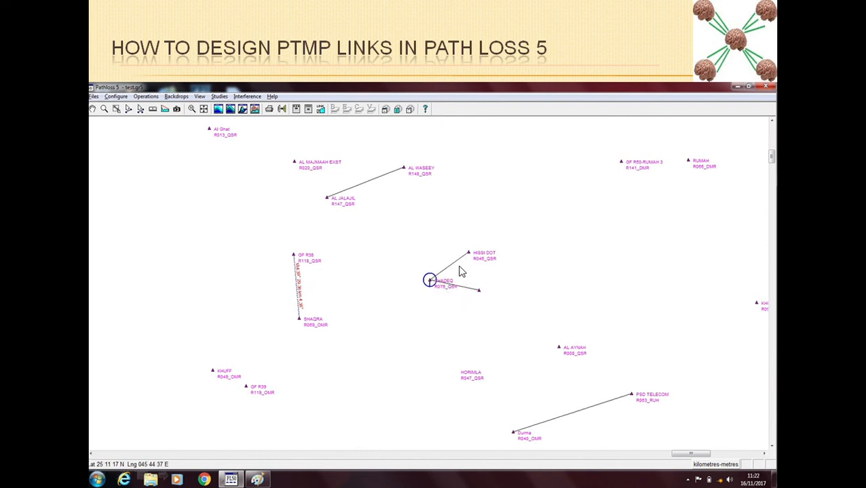
{"action": "mouse_move", "coordinate": [504, 258]}
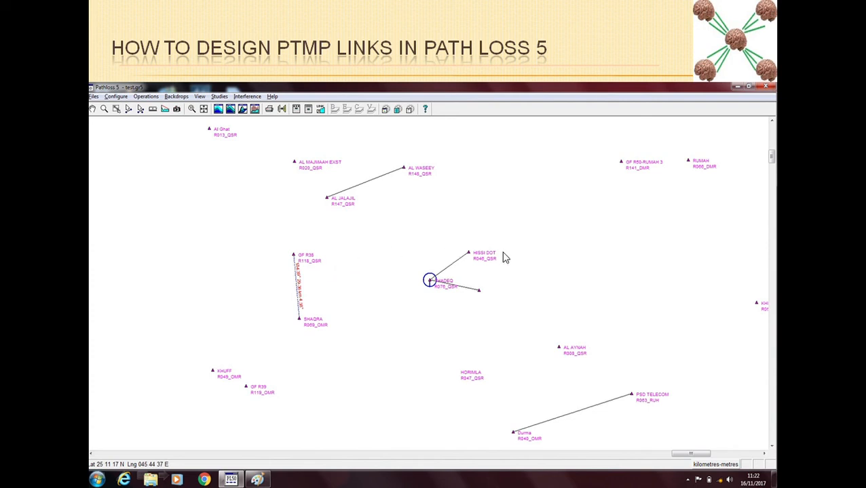
{"action": "mouse_move", "coordinate": [468, 264]}
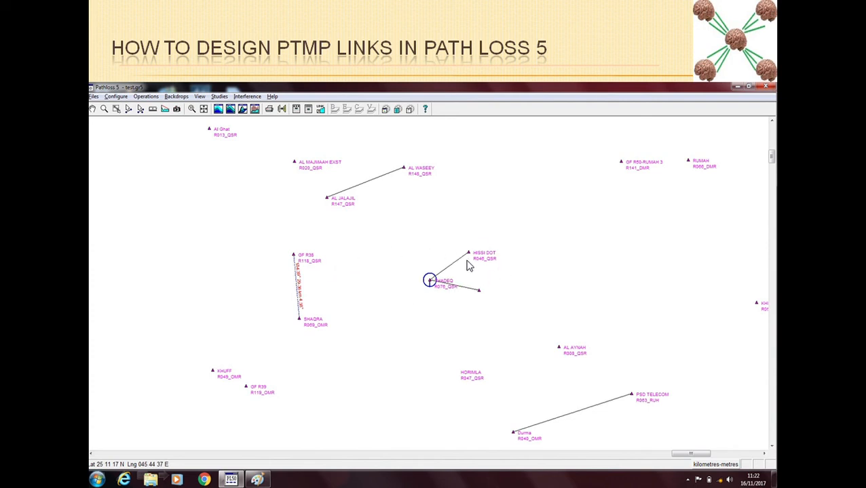
{"action": "mouse_move", "coordinate": [450, 271]}
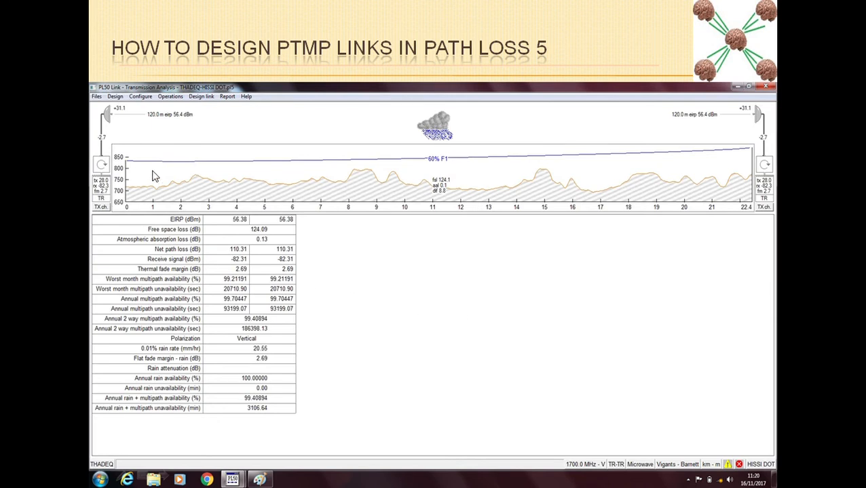
{"action": "mouse_move", "coordinate": [556, 317]}
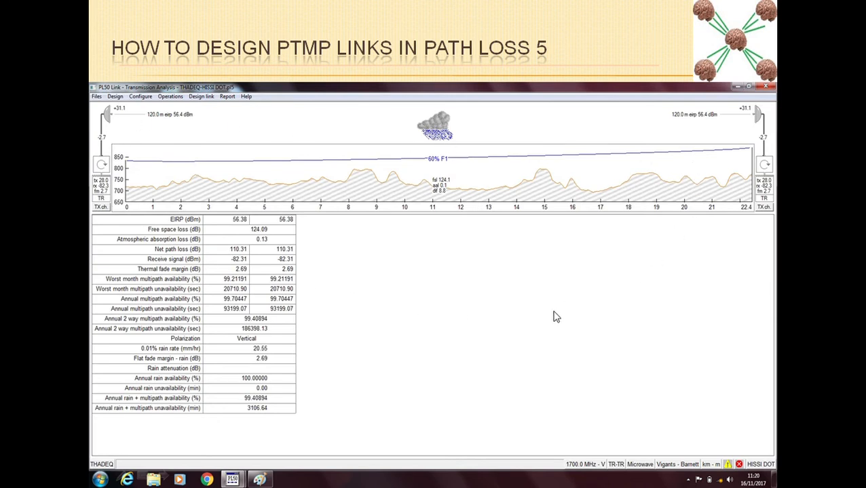